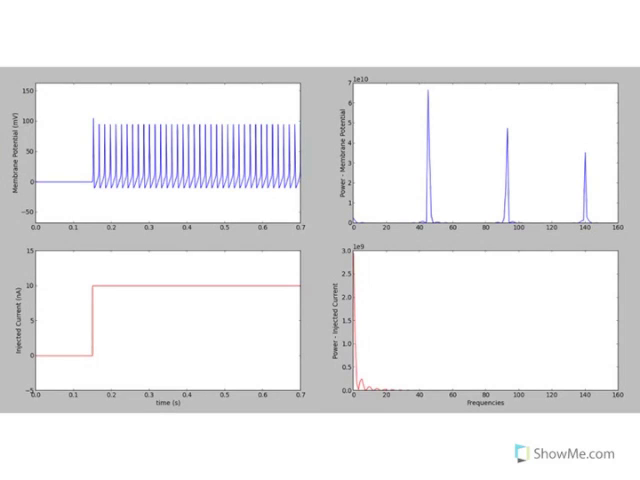
Label the grey trace "mem. pot." with an arrow and note "fast" beside the sodium activation plot
left_click_drag(100, 40, 108, 60)
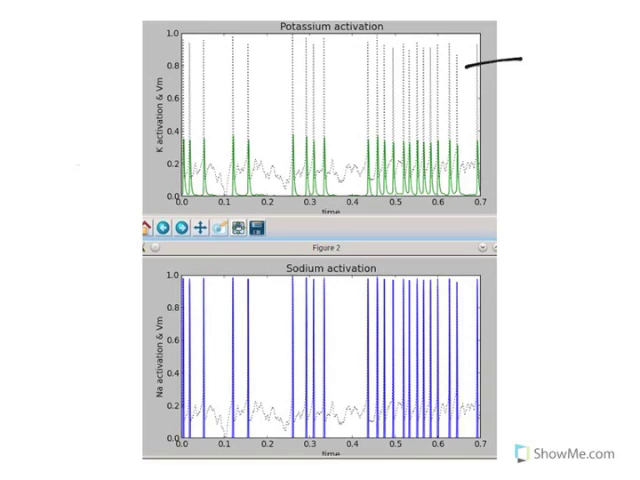
type("mem.")
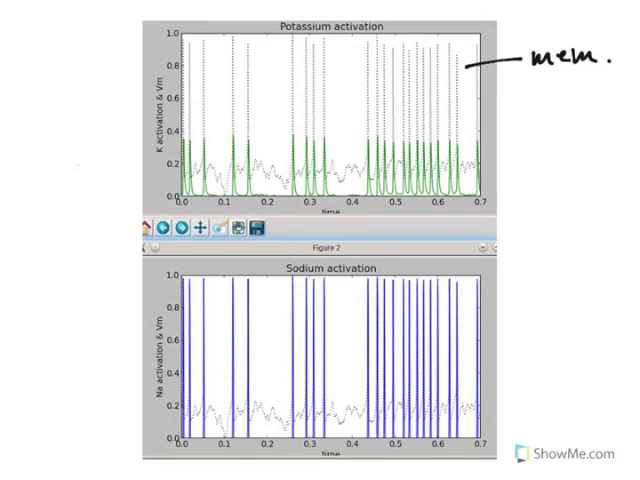
type("pot.")
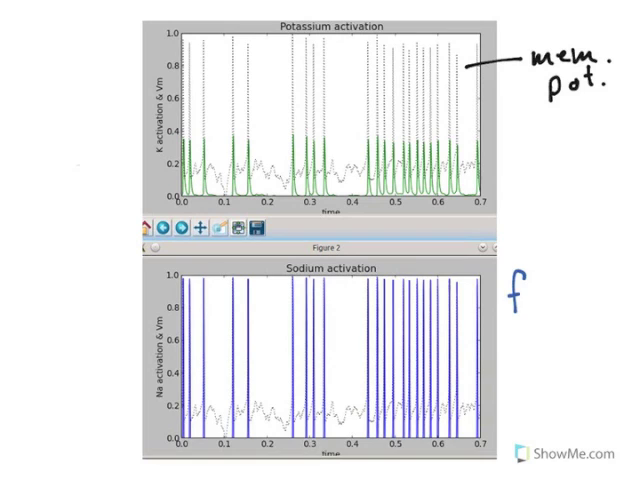
type("fast")
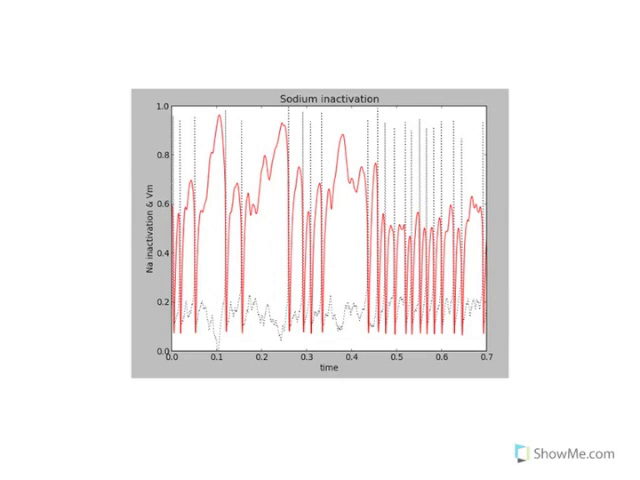
Annotate the sodium inactivation plot with "open"/"closed", "Vm", and an arrow at the first peak
left_click_drag(464, 120, 536, 90)
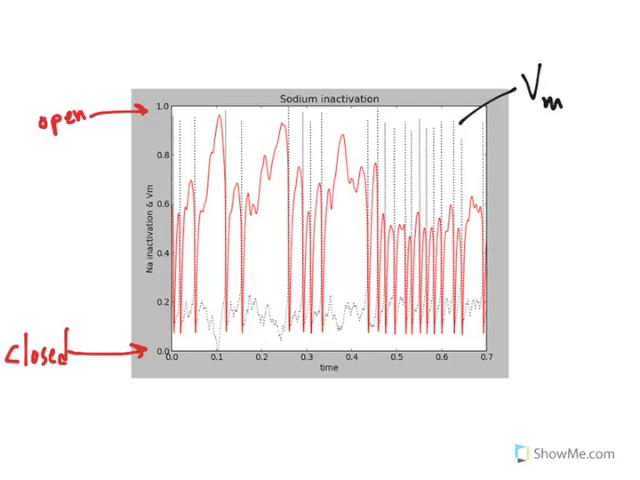
left_click_drag(236, 76, 218, 116)
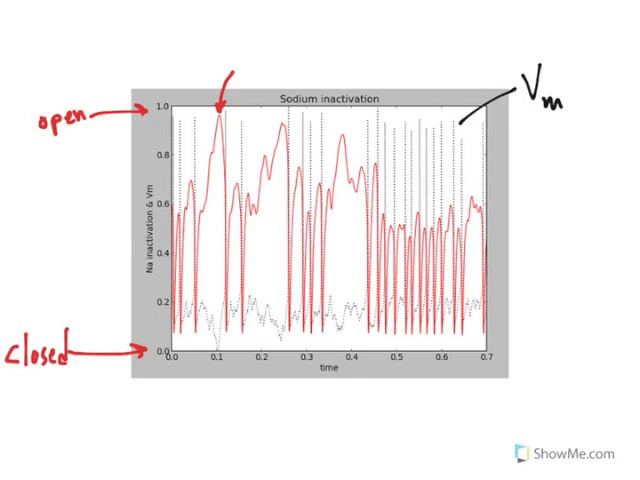